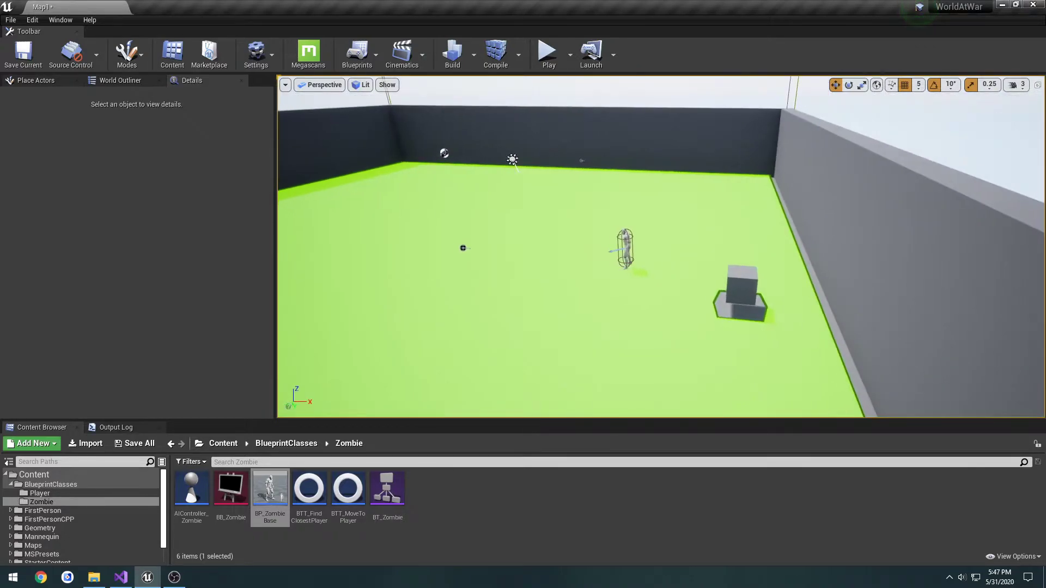
Step: Simulate the level while lifting the selected cube door high above the floor, then stop
left_click_drag(600, 267, 467, 234)
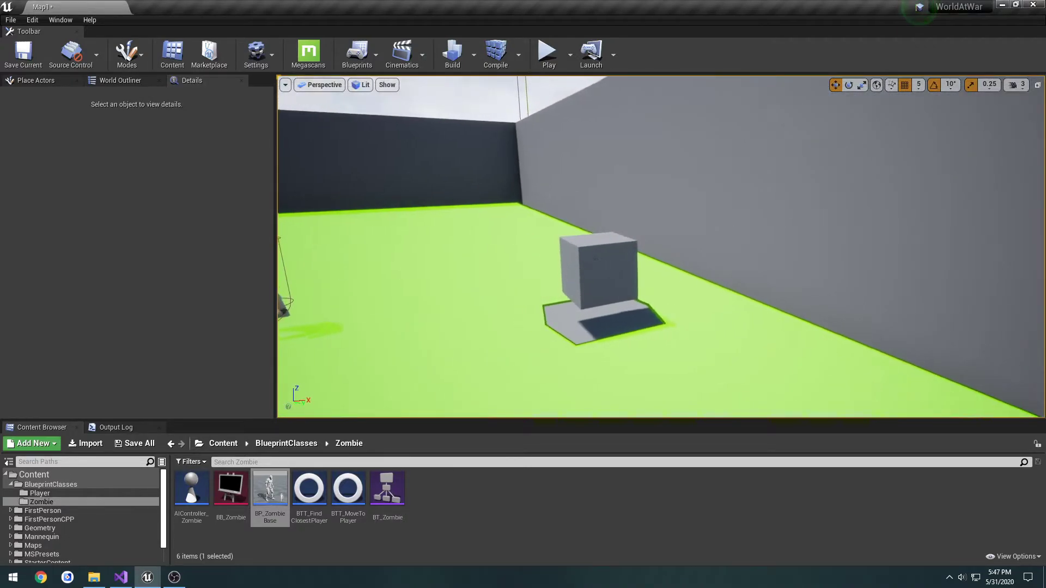
left_click(594, 267)
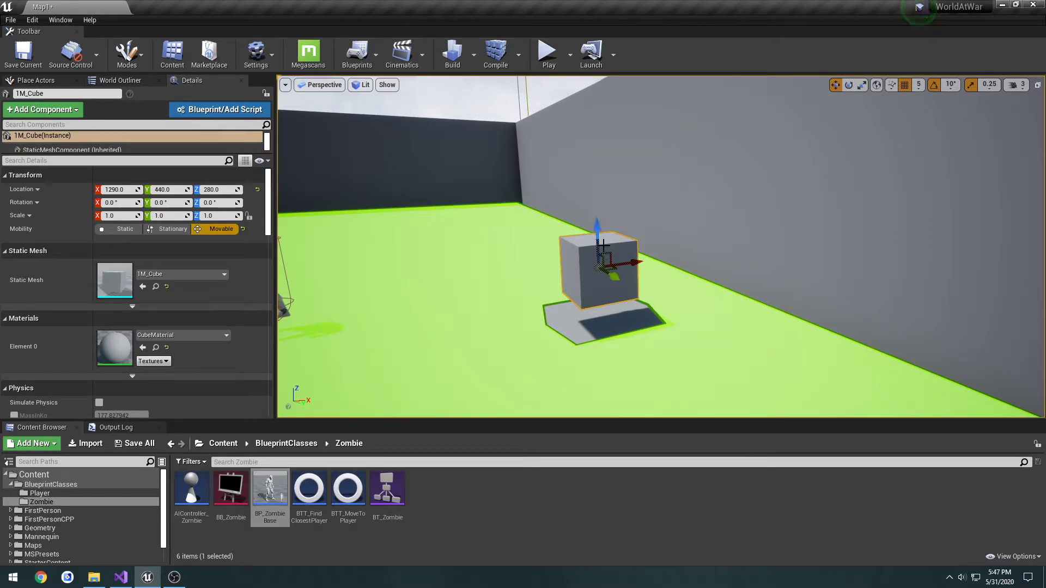
left_click(568, 54)
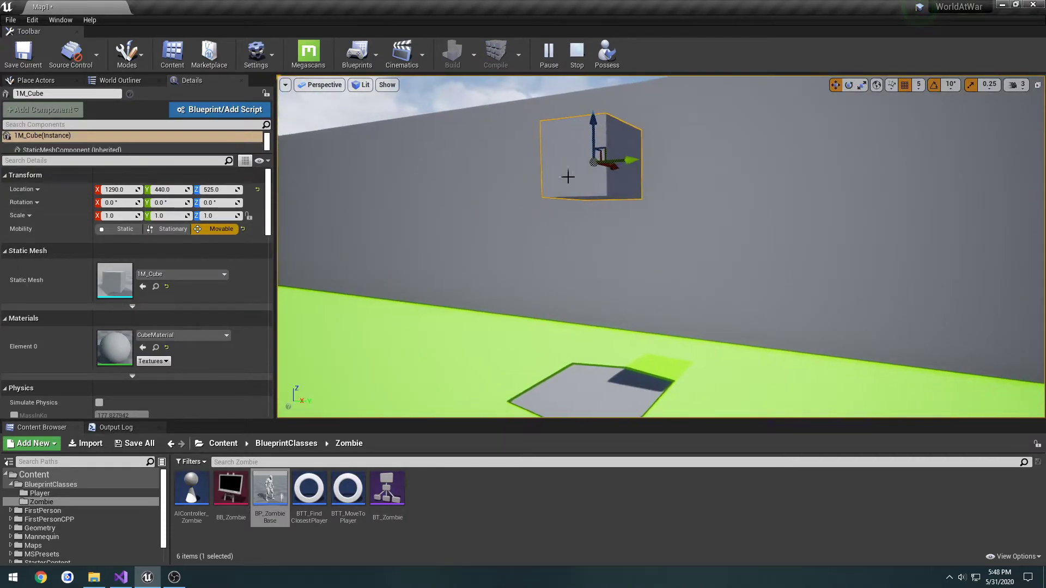
left_click_drag(594, 153, 597, 127)
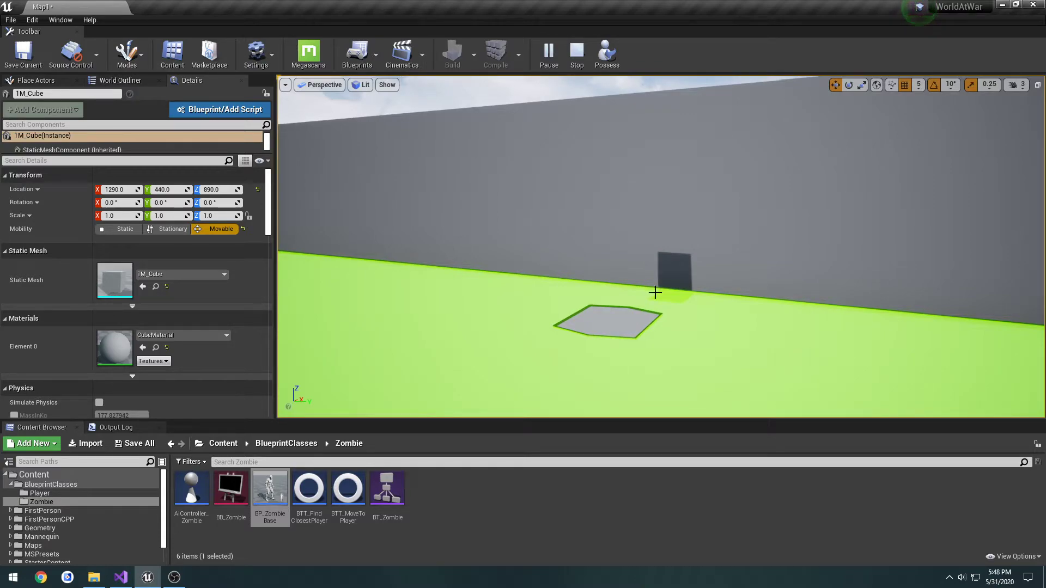
mouse_move(705, 260)
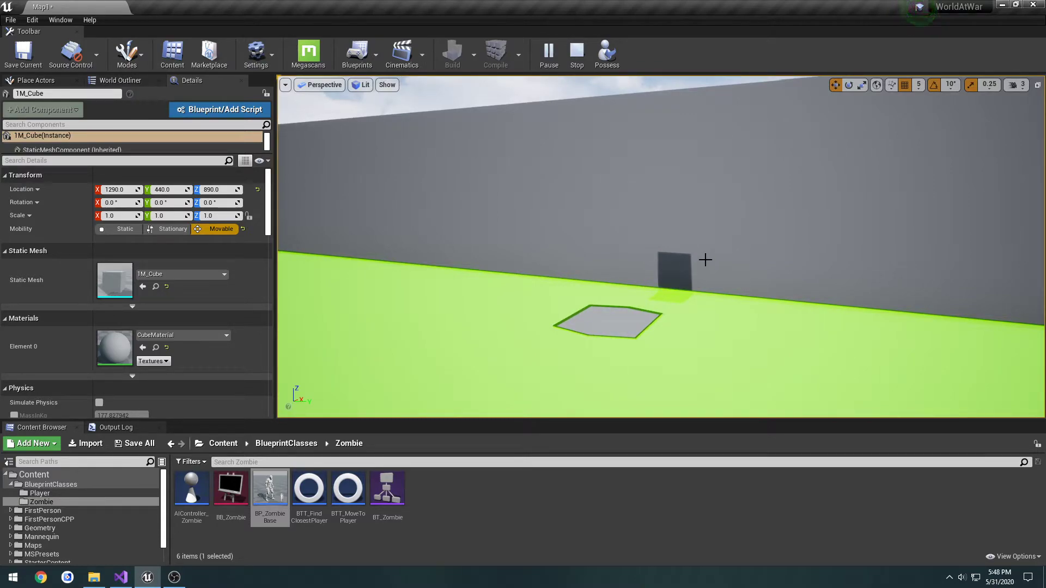
left_click(576, 54)
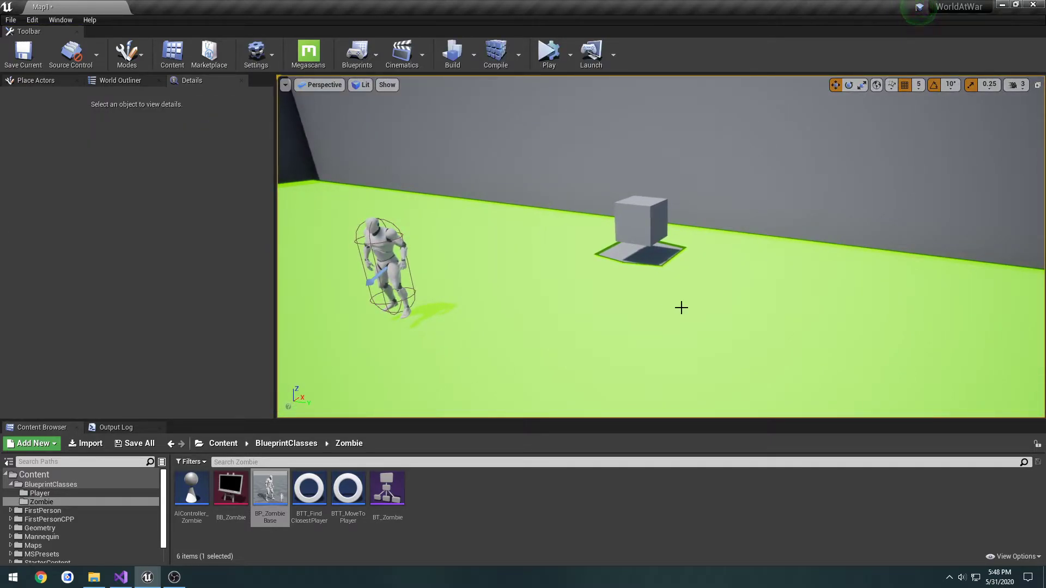
Step: Select the 1M_Cube door actor beside the zombie in the viewport
left_click(641, 224)
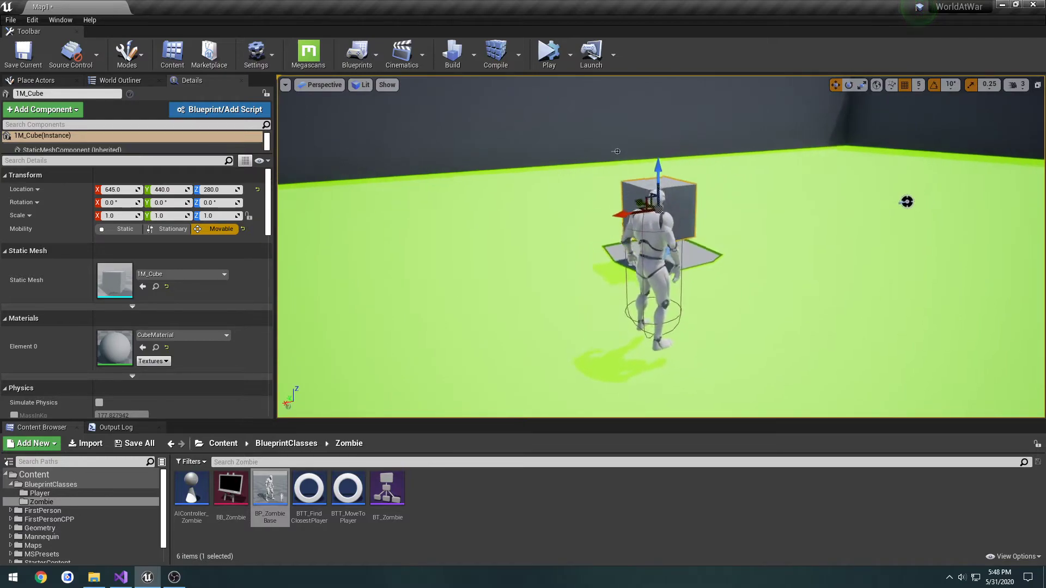
Step: Simulate, move the cube door sideways to a new spot, then simulate again and stop
left_click(547, 53)
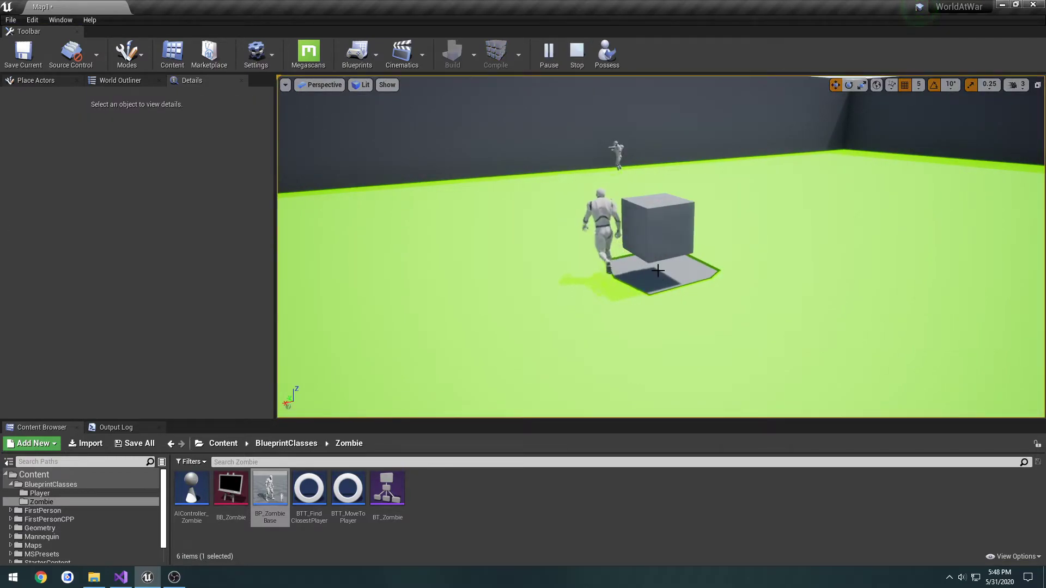
left_click(575, 53)
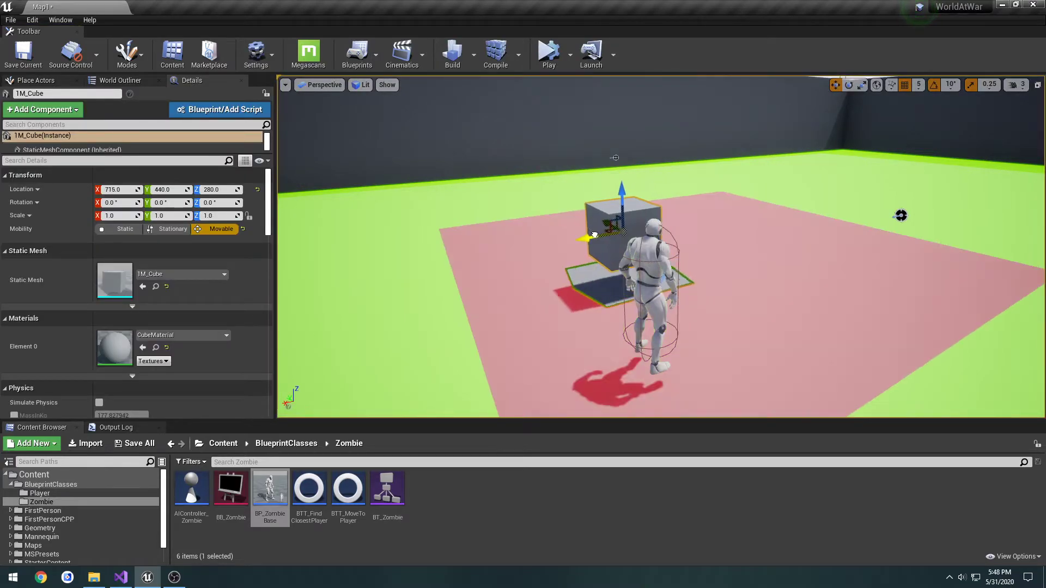
left_click_drag(593, 234, 557, 198)
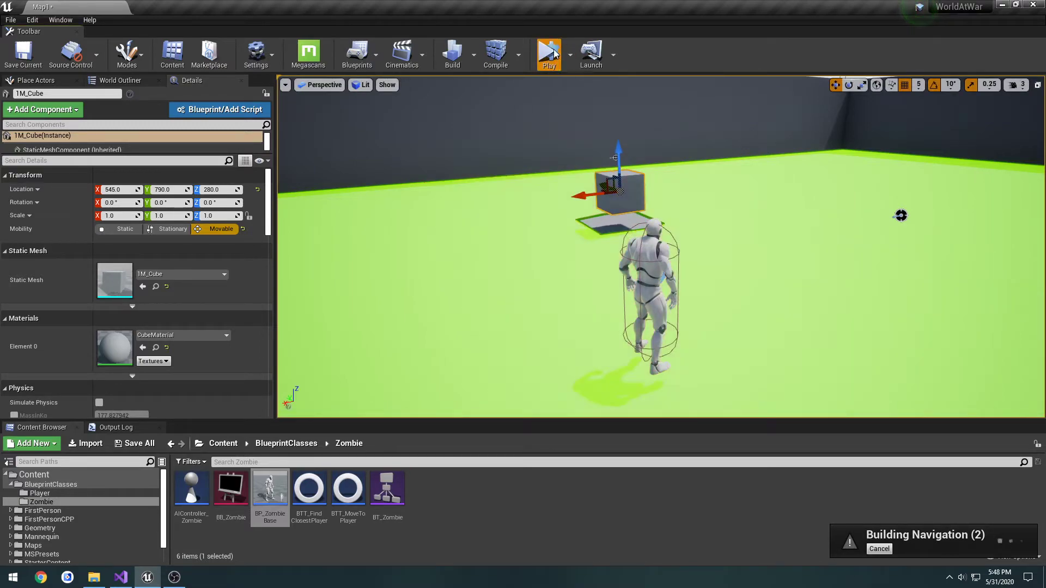
left_click(548, 54)
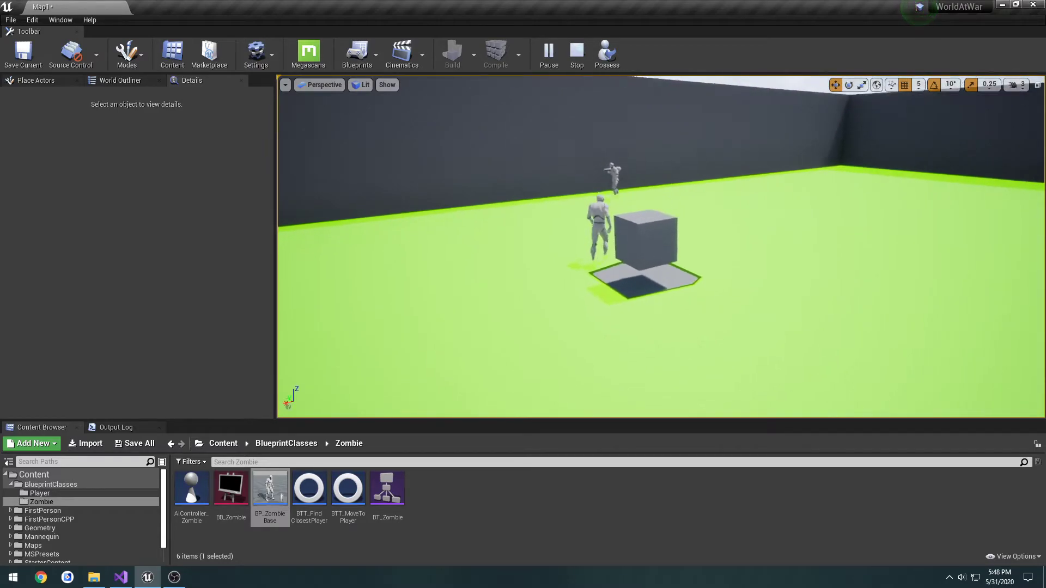
left_click(576, 53)
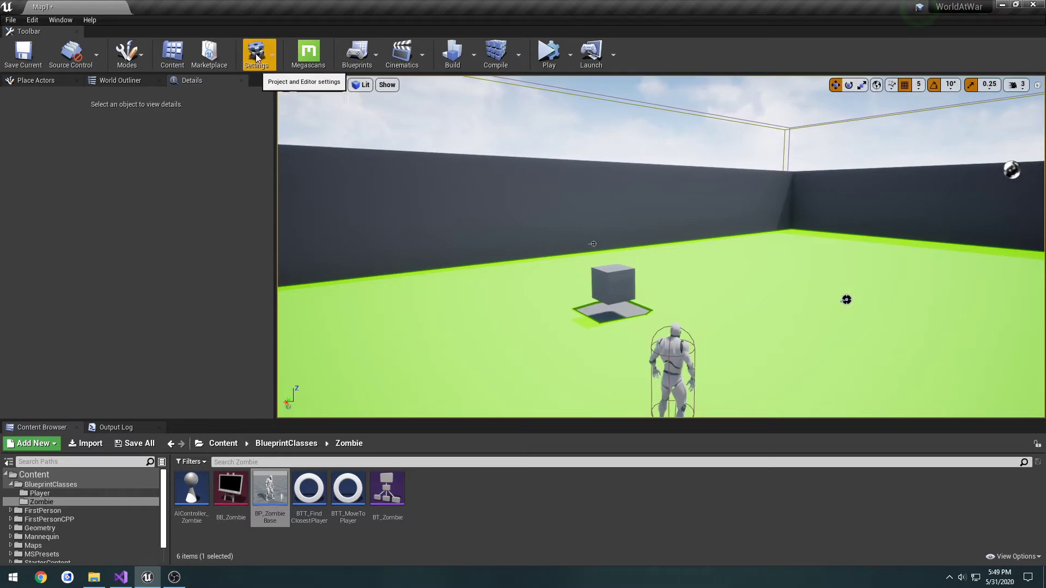
Step: Set Navigation Mesh Runtime Generation to Dynamic in Project Settings
left_click(258, 53)
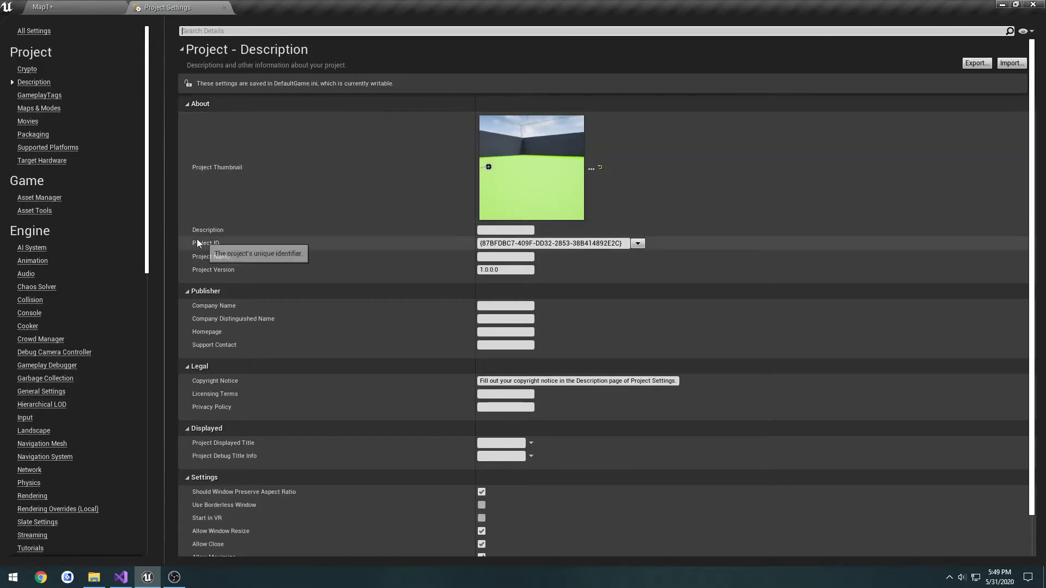
mouse_move(41, 443)
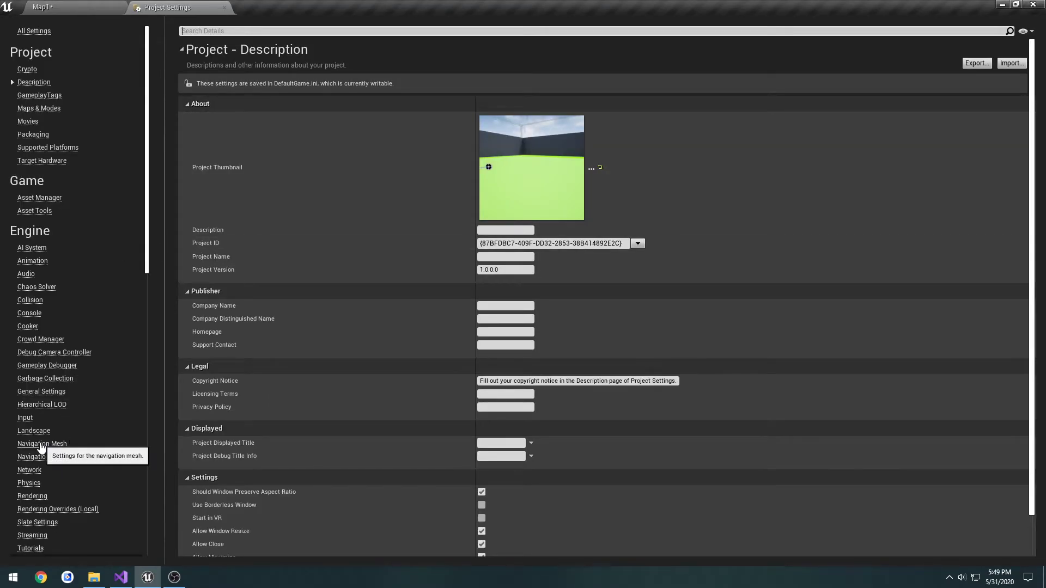
left_click(41, 443)
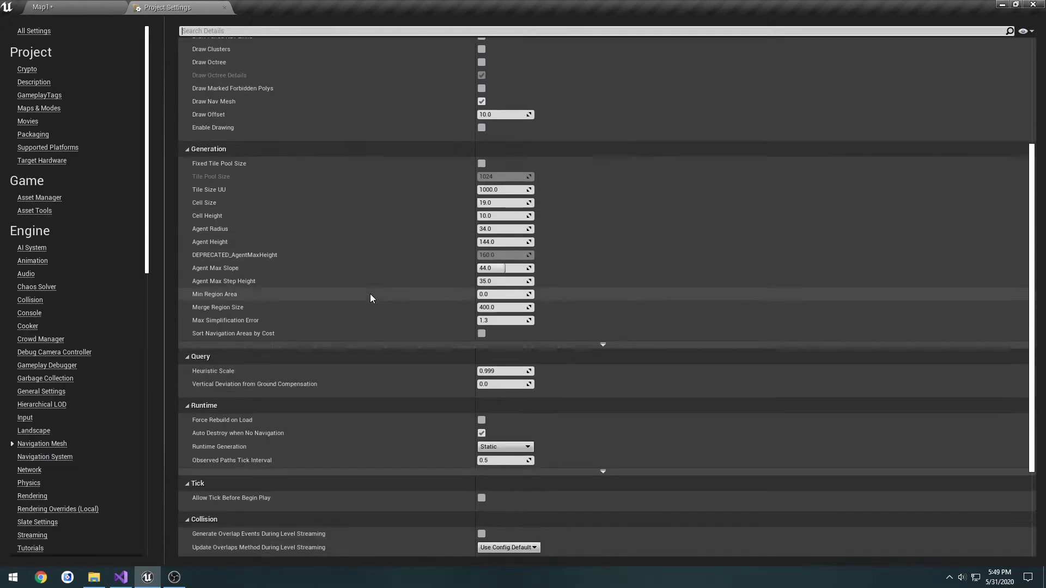
scroll("down", 3)
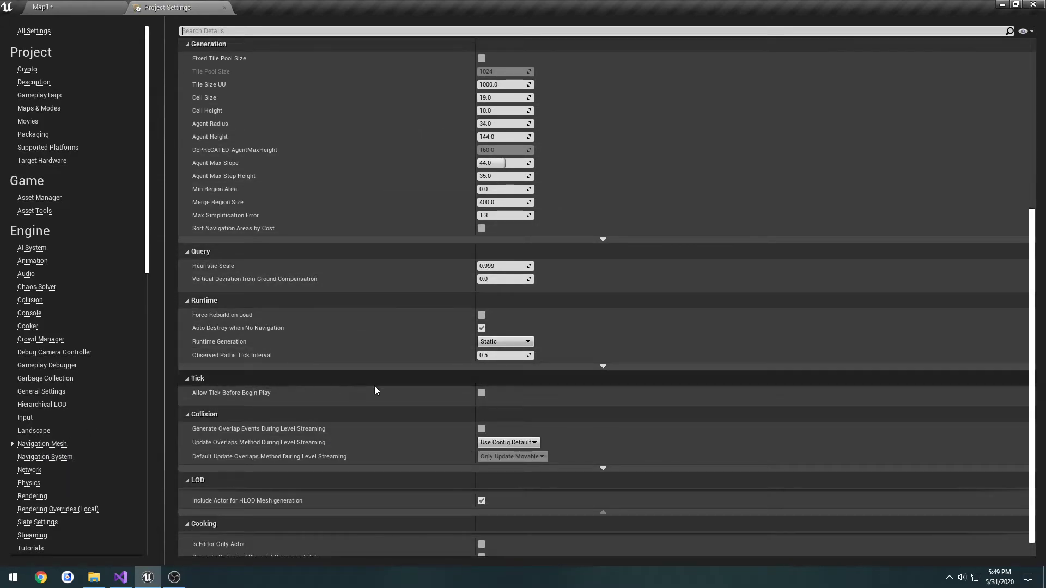
mouse_move(326, 351)
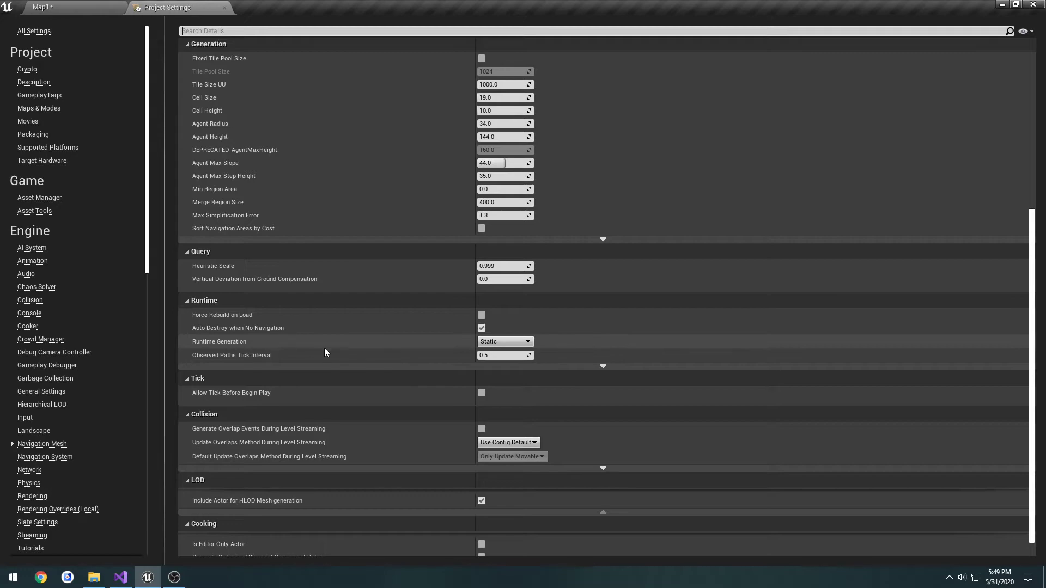
left_click(528, 341)
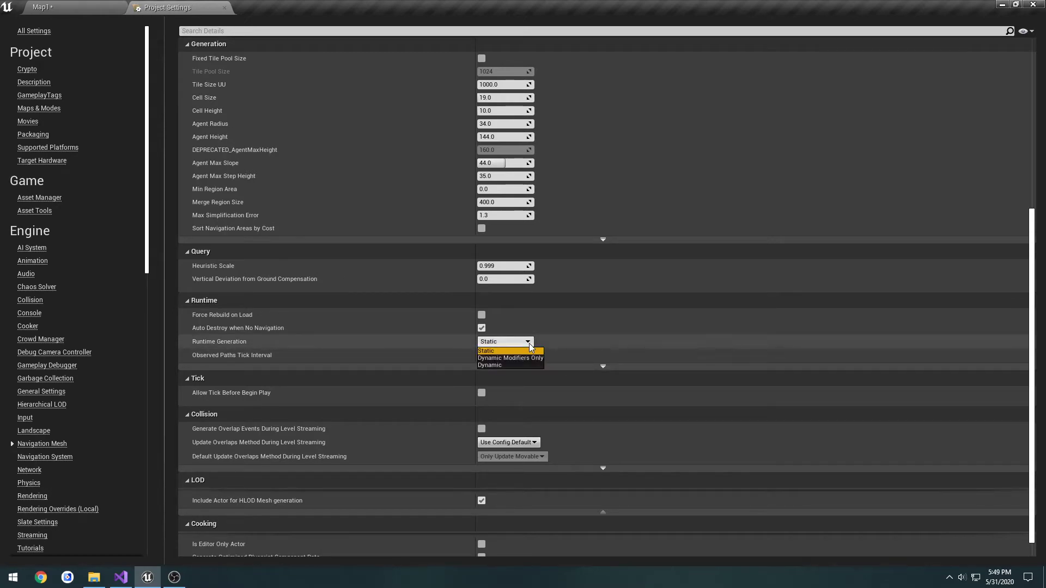
left_click(489, 364)
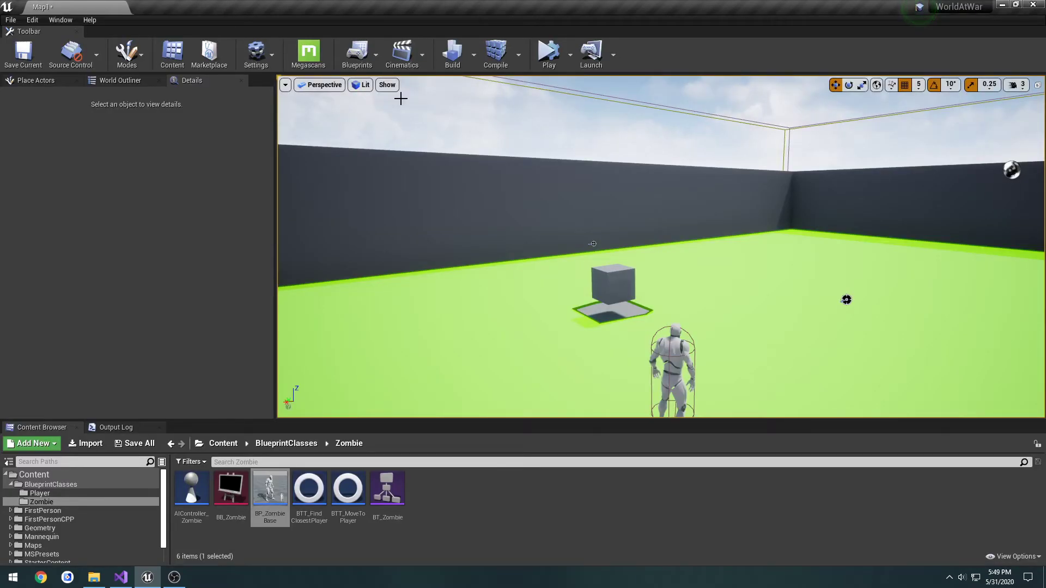
mouse_move(549, 53)
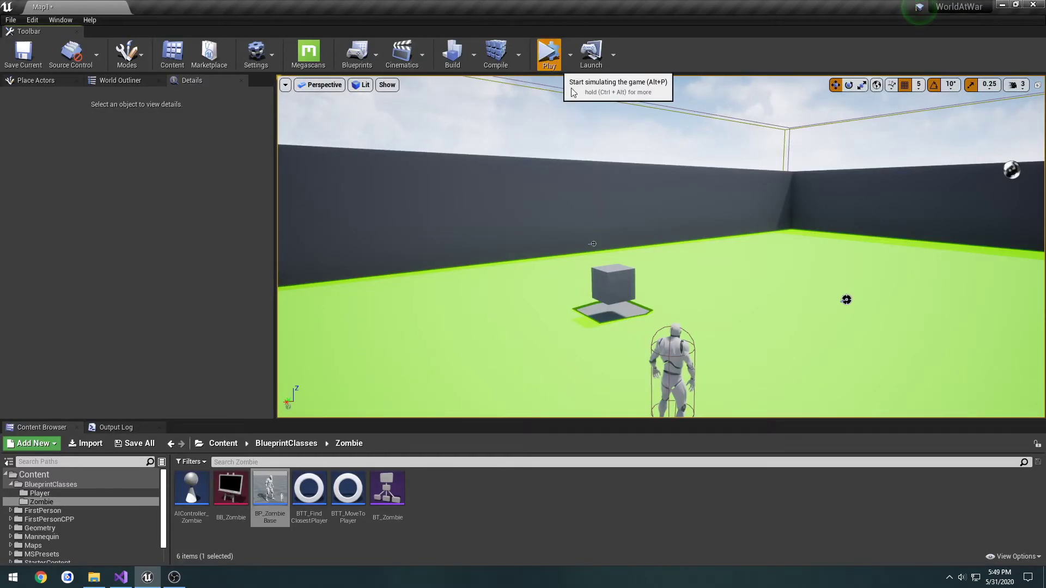
Step: Simulate with dynamic navigation, lowering the cube door onto the floor, then raising it so the zombie passes
left_click(547, 53)
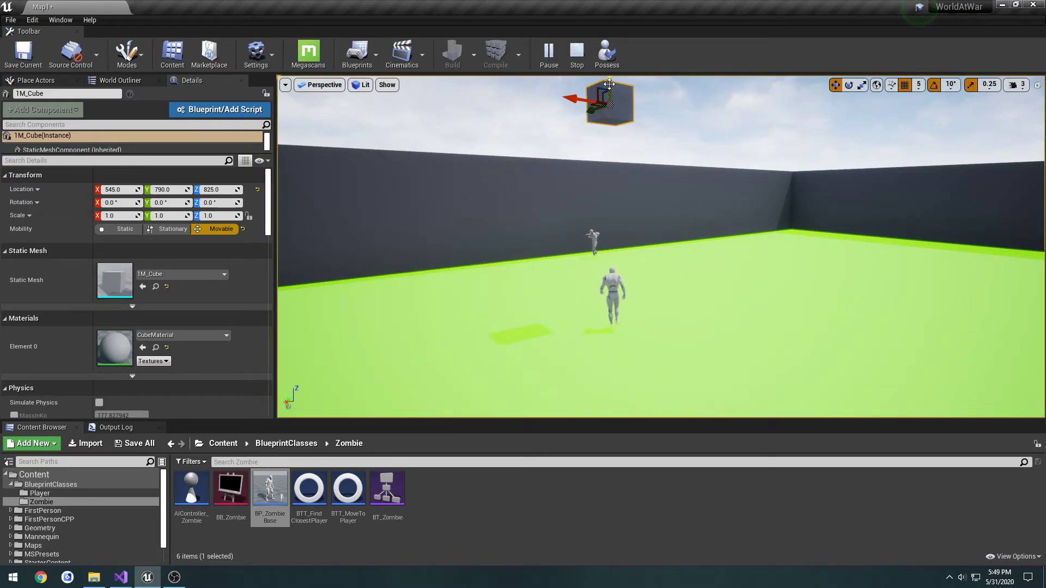
left_click_drag(608, 100, 609, 170)
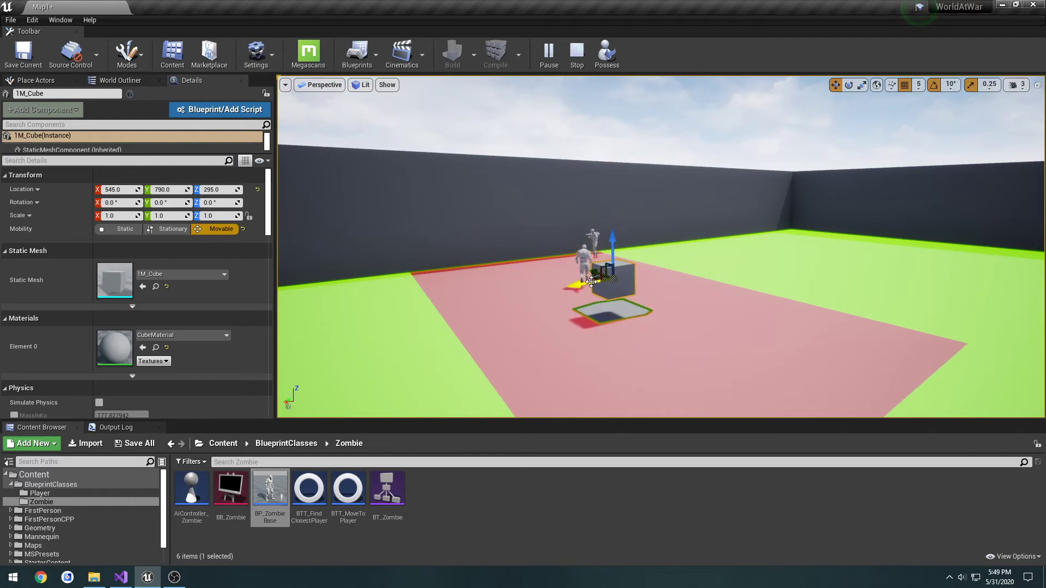
left_click_drag(580, 284, 588, 283)
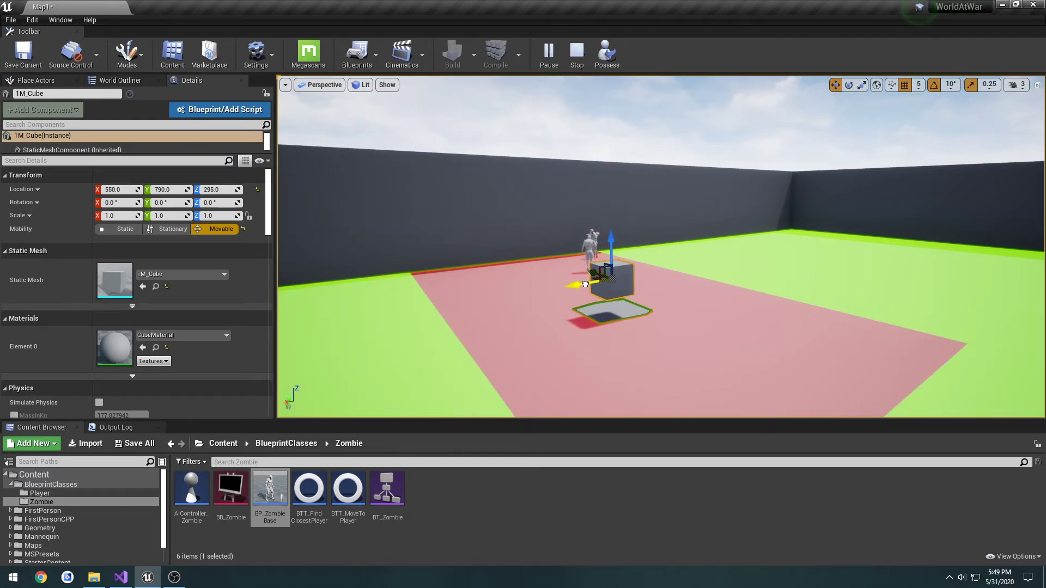
left_click_drag(609, 250, 610, 230)
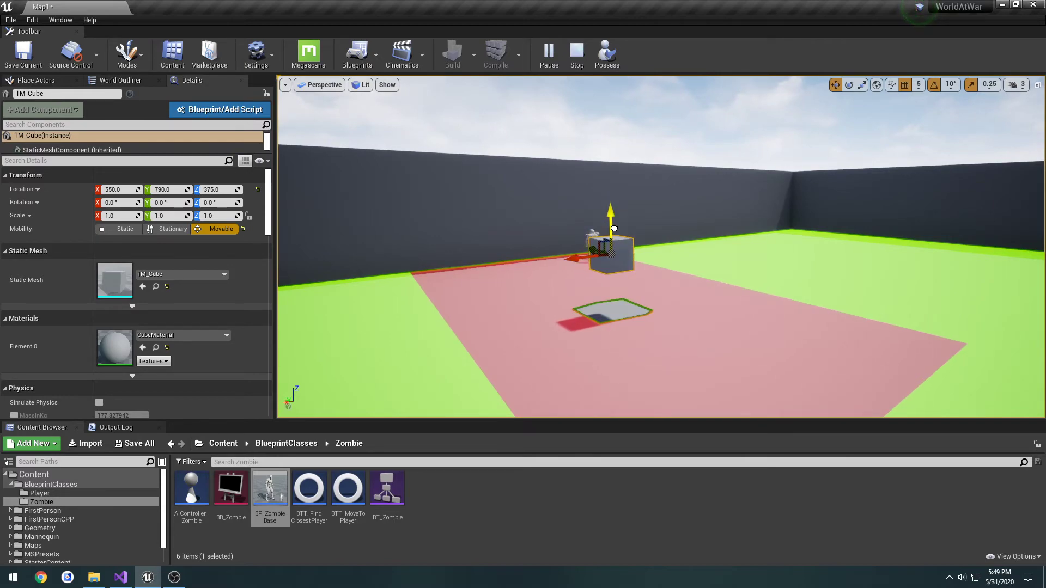
left_click_drag(610, 223, 614, 218)
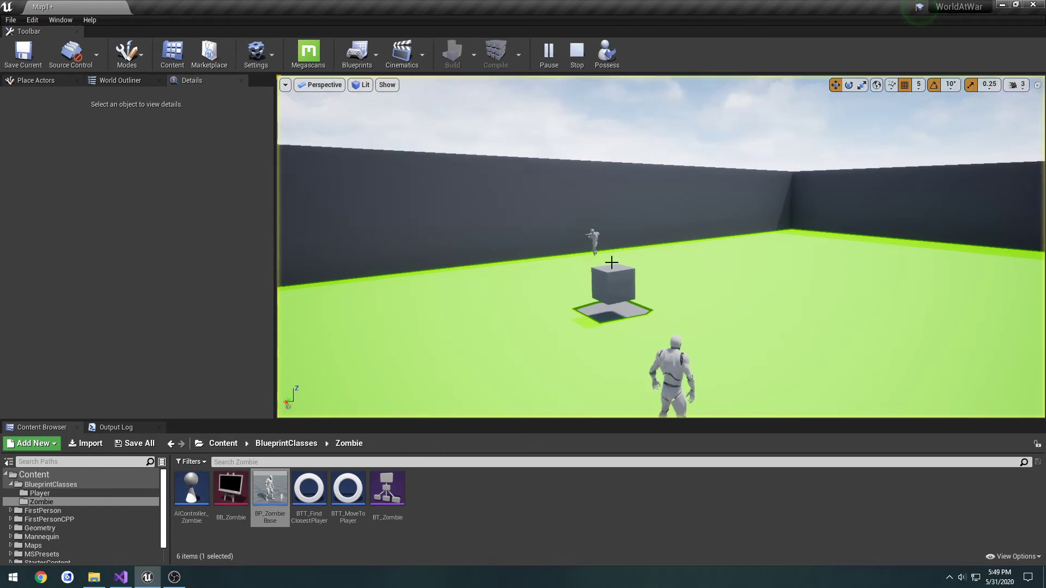
left_click(611, 280)
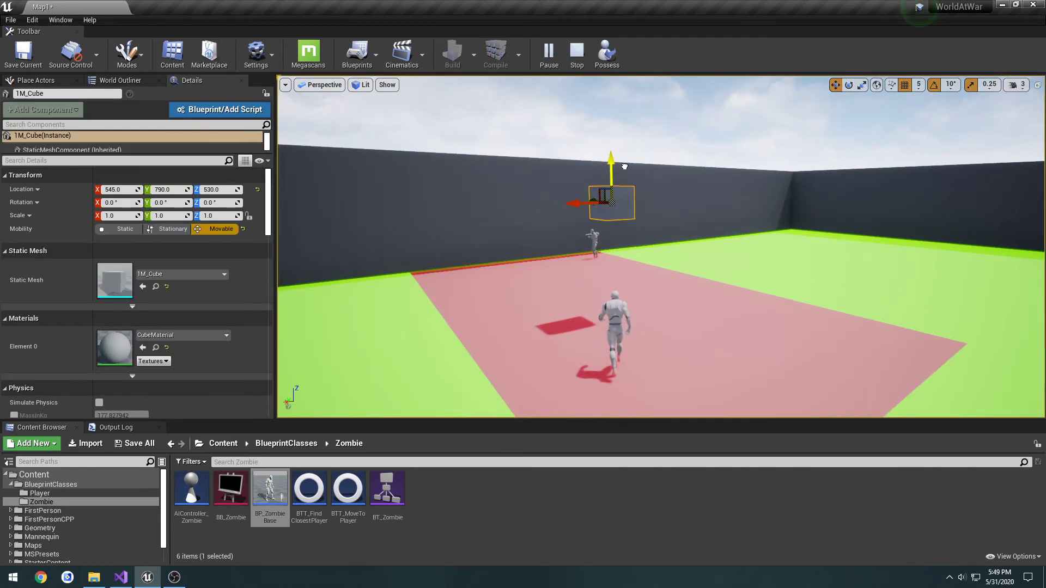
left_click_drag(610, 160, 612, 213)
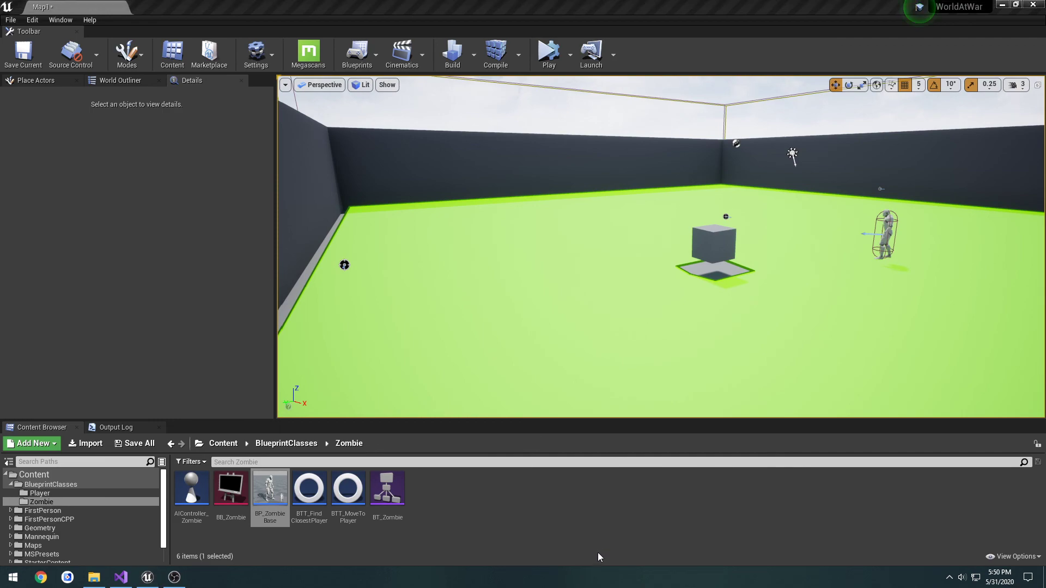
mouse_move(615, 532)
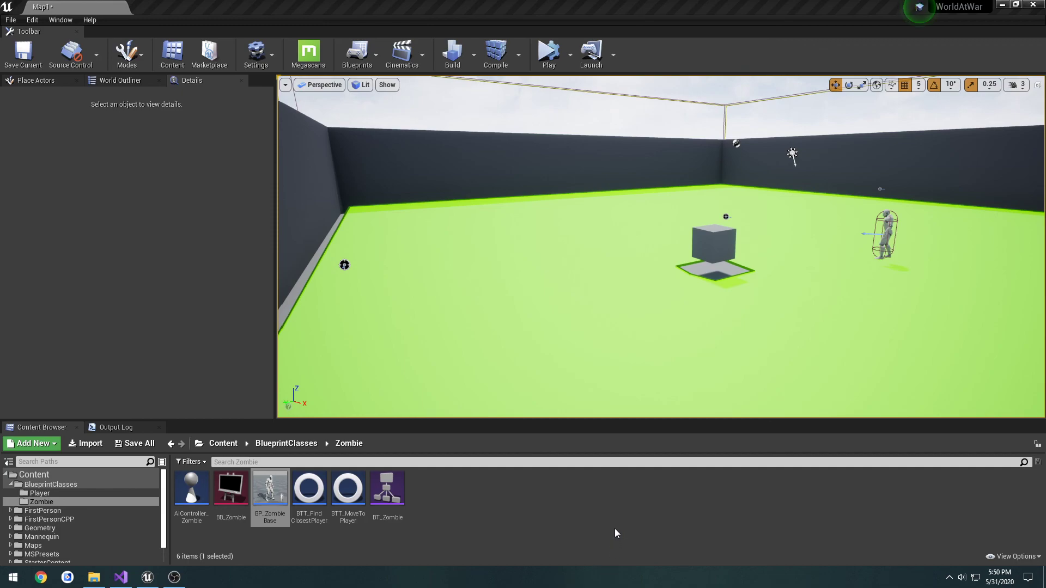